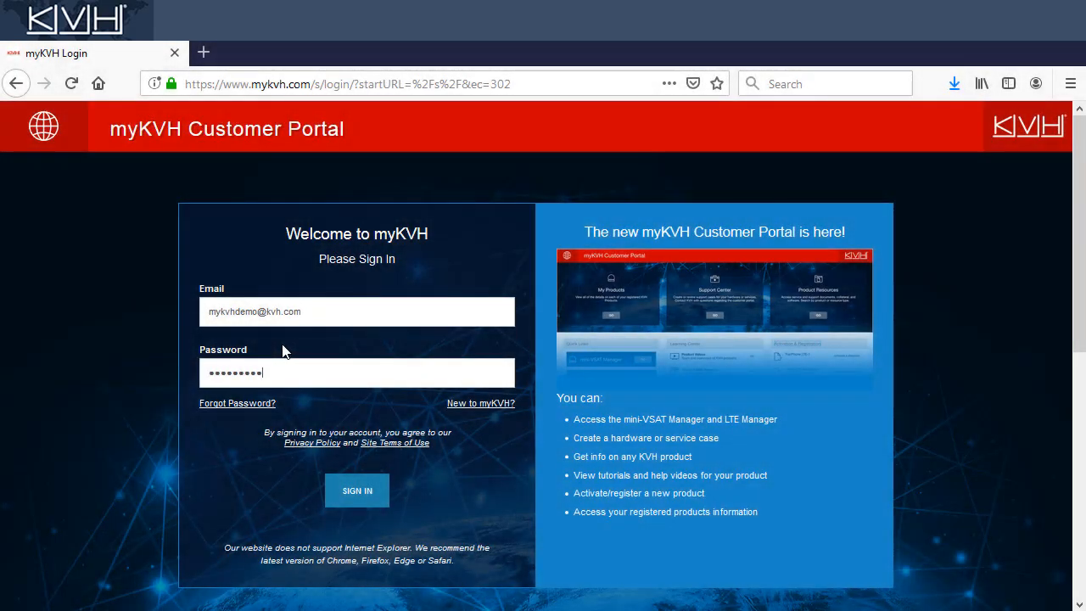
Sign in to the demo account, decline saving the login, and launch mini-VSAT Manager from Quick Links
click(356, 491)
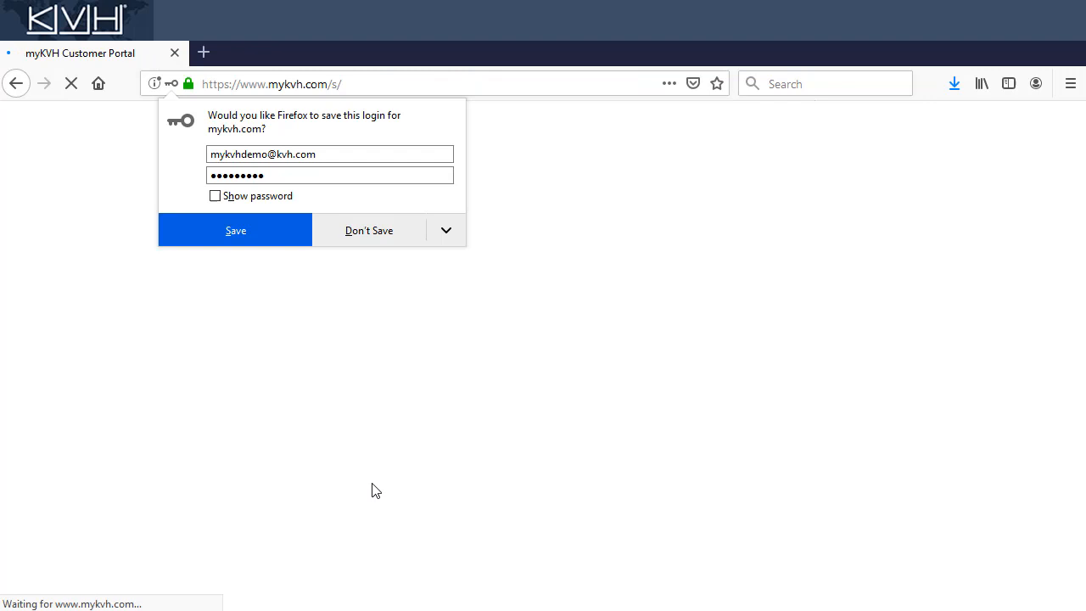
click(370, 231)
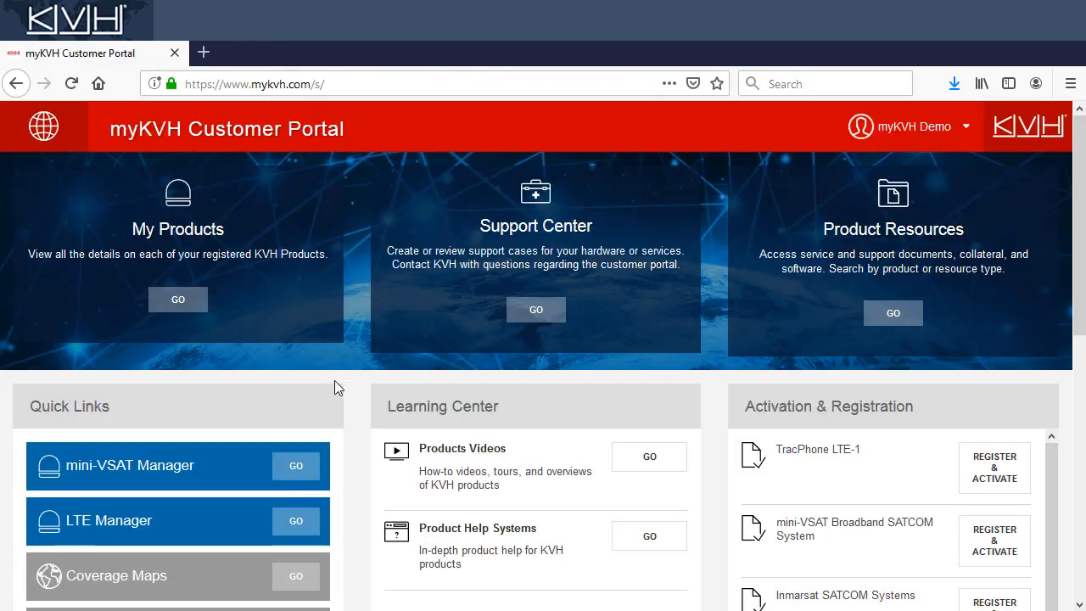
click(295, 465)
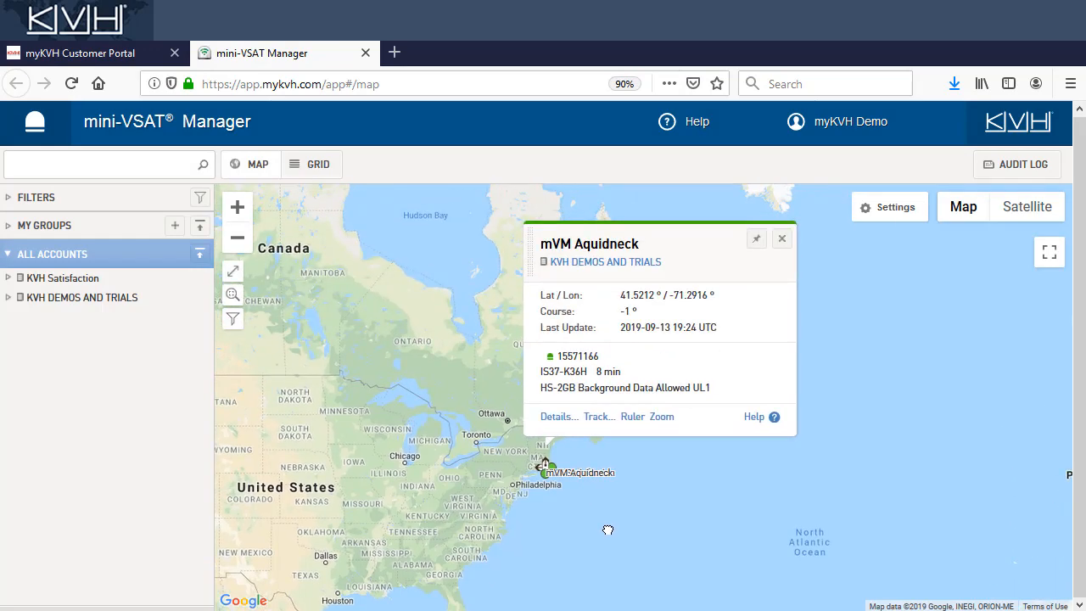
Open mVM Aquidneck's details and compare Unlimited versus High Speed data plan usage
click(559, 417)
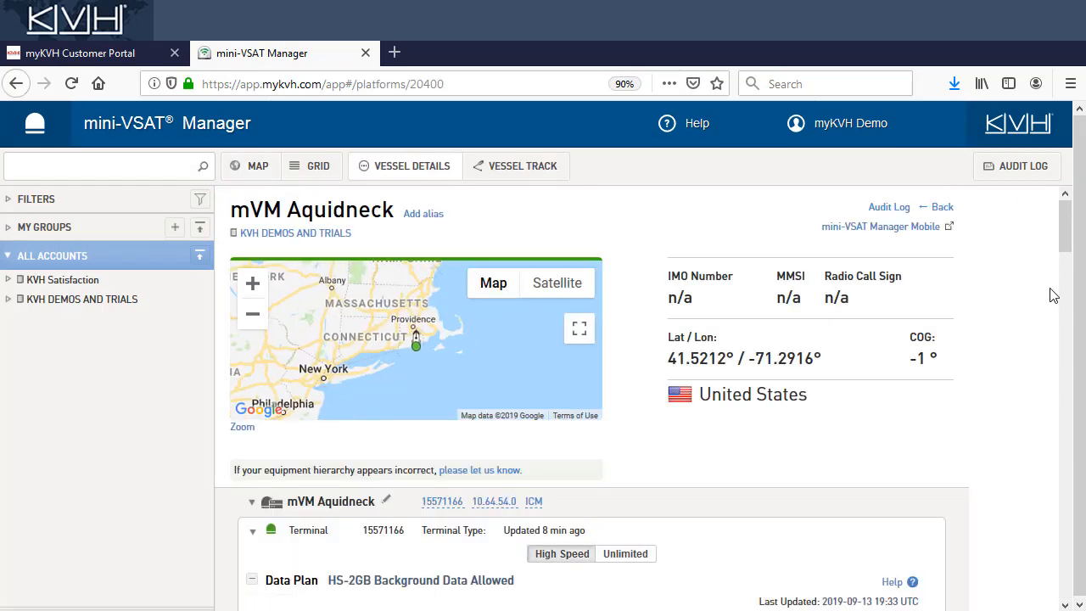
scroll(down, 3)
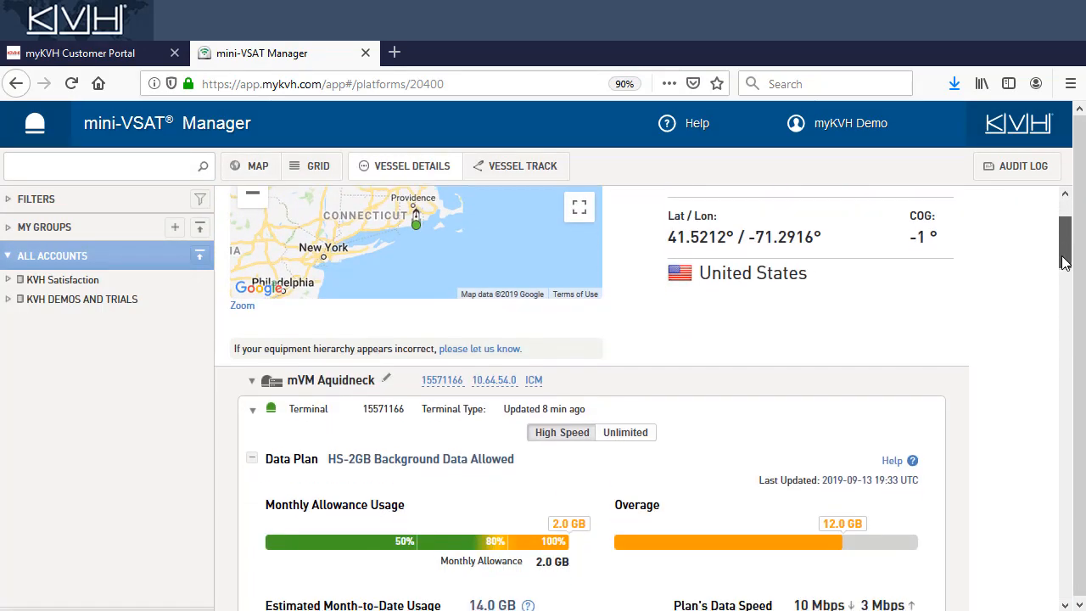
scroll(down, 3)
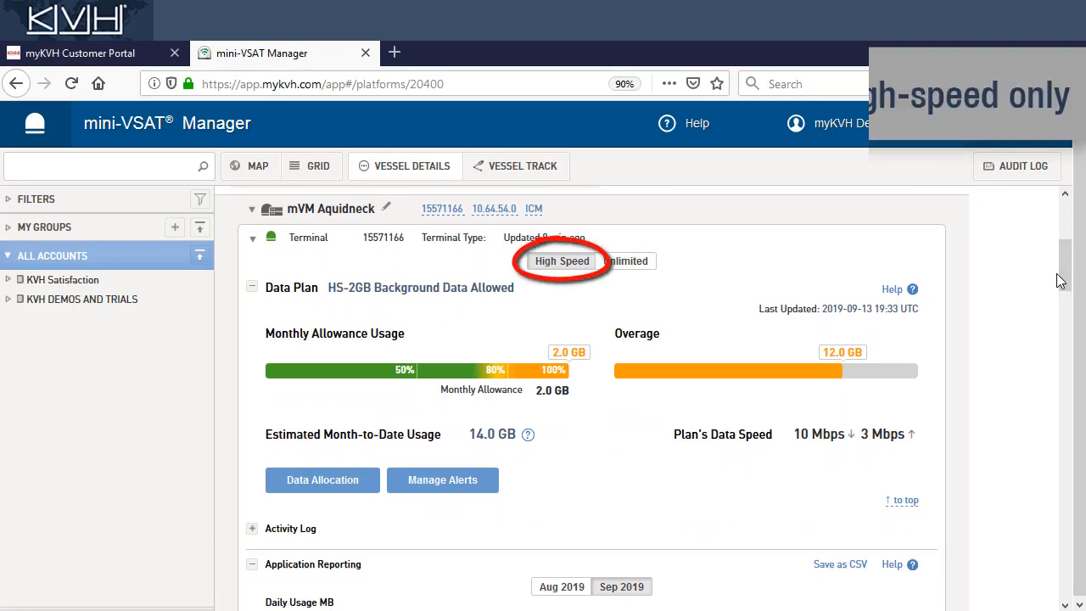
click(624, 261)
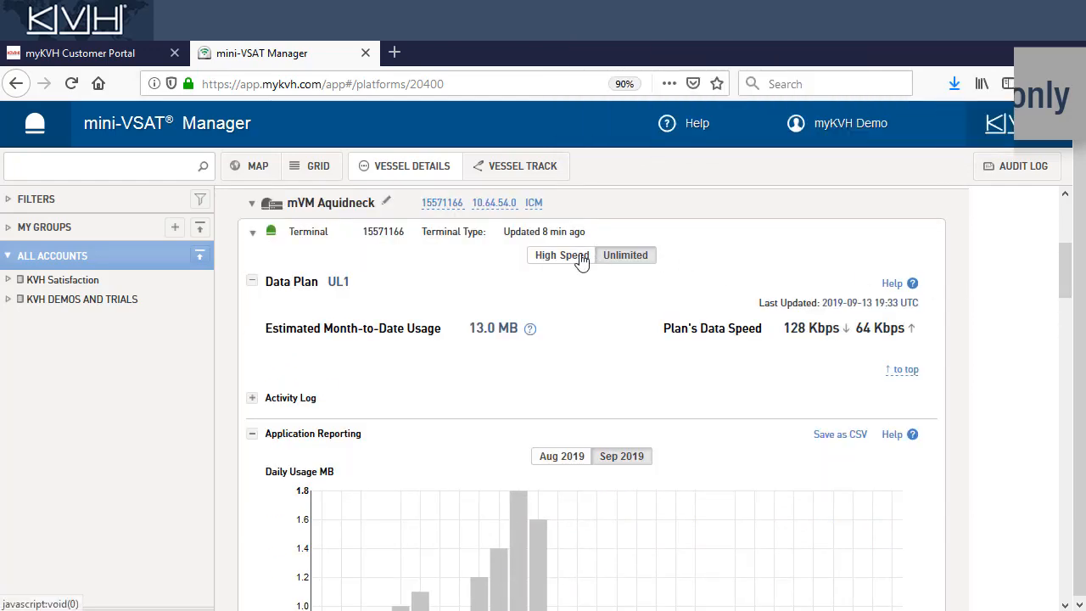
click(560, 255)
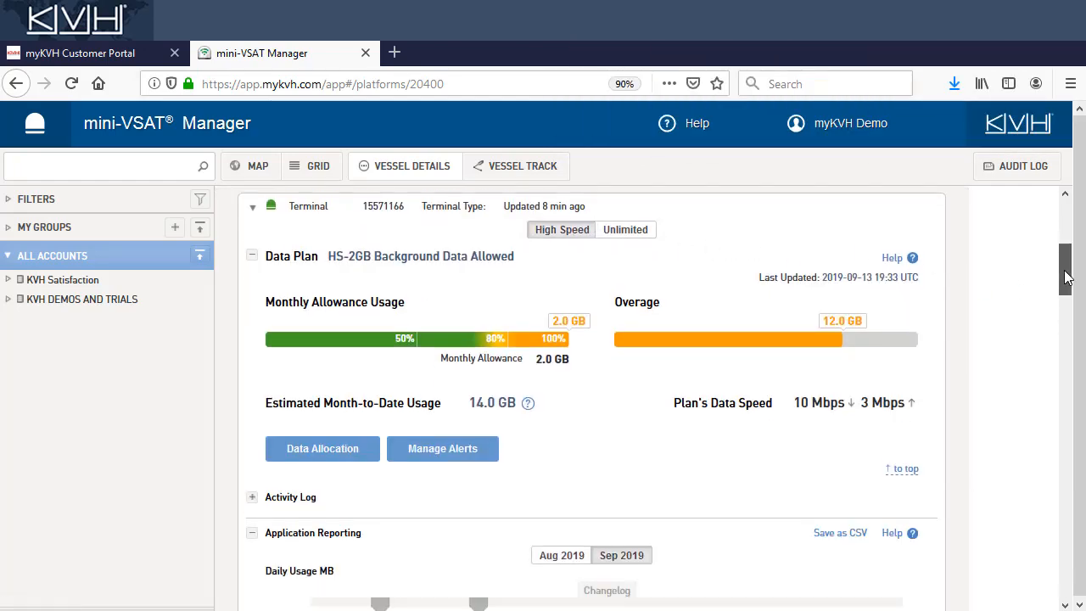
Scroll through the September daily usage chart down to the Category Controls table
scroll(down, 3)
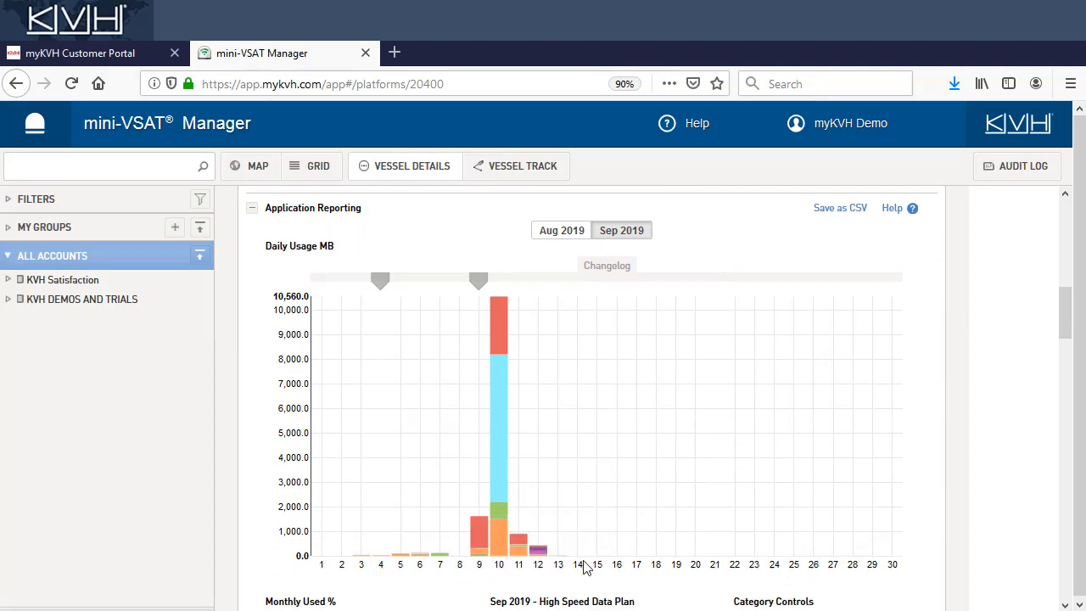
mouse_move(505, 339)
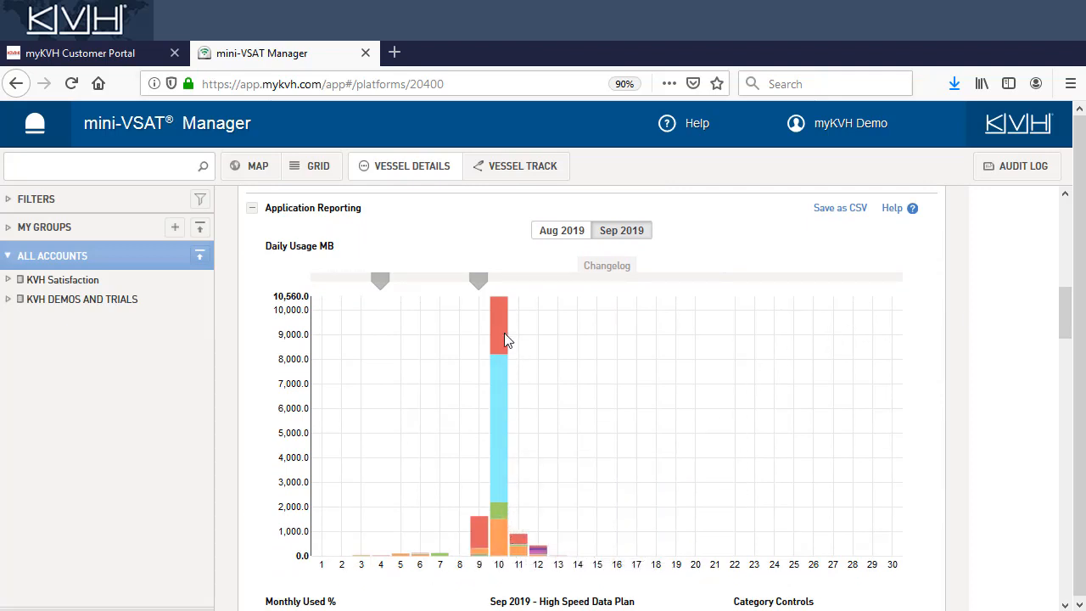
scroll(down, 3)
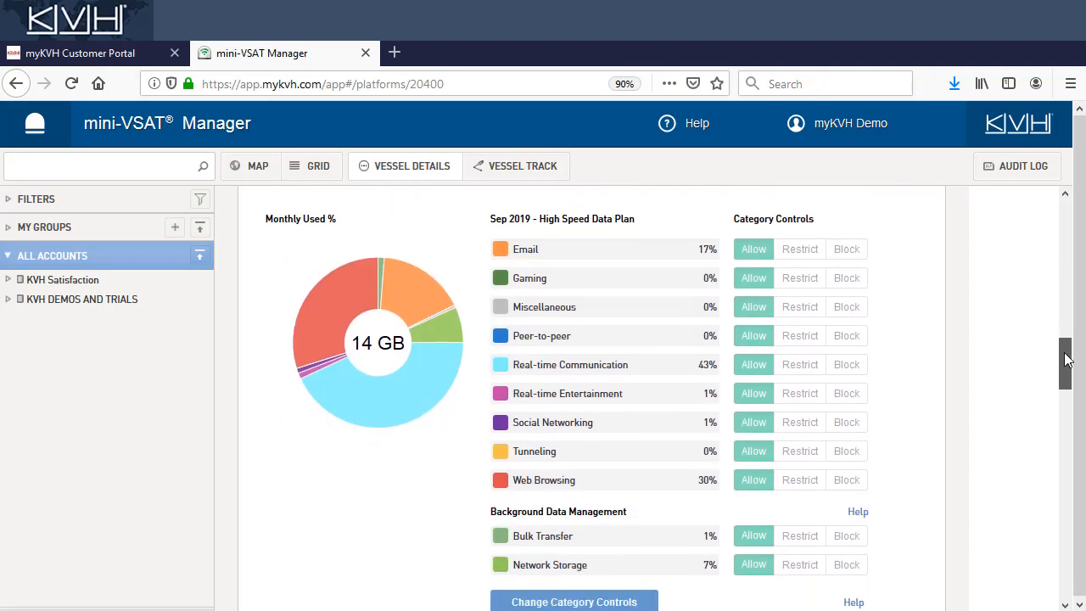
scroll(down, 3)
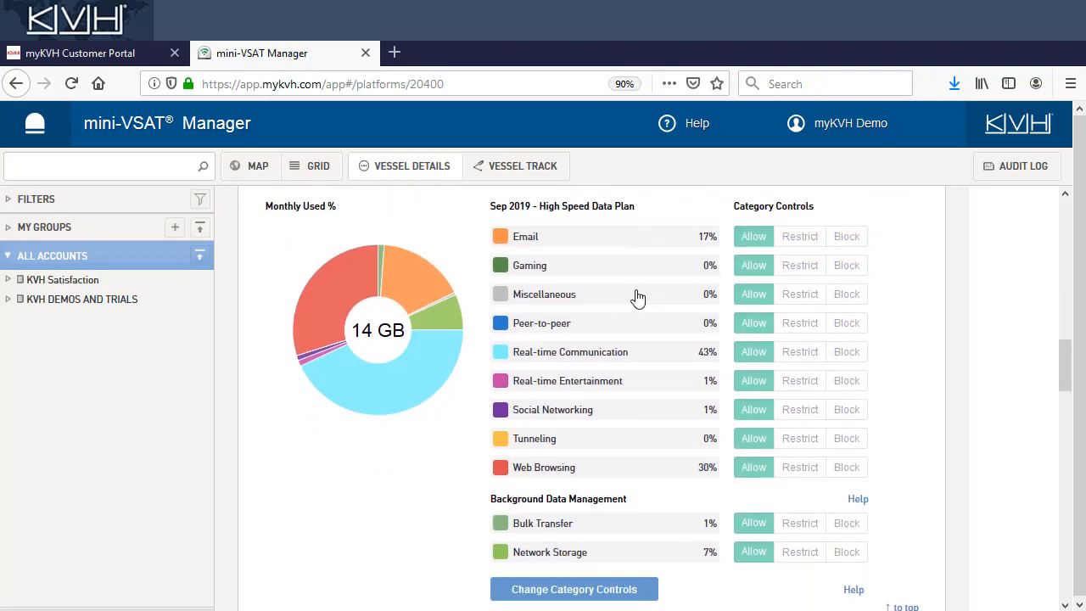
mouse_move(653, 380)
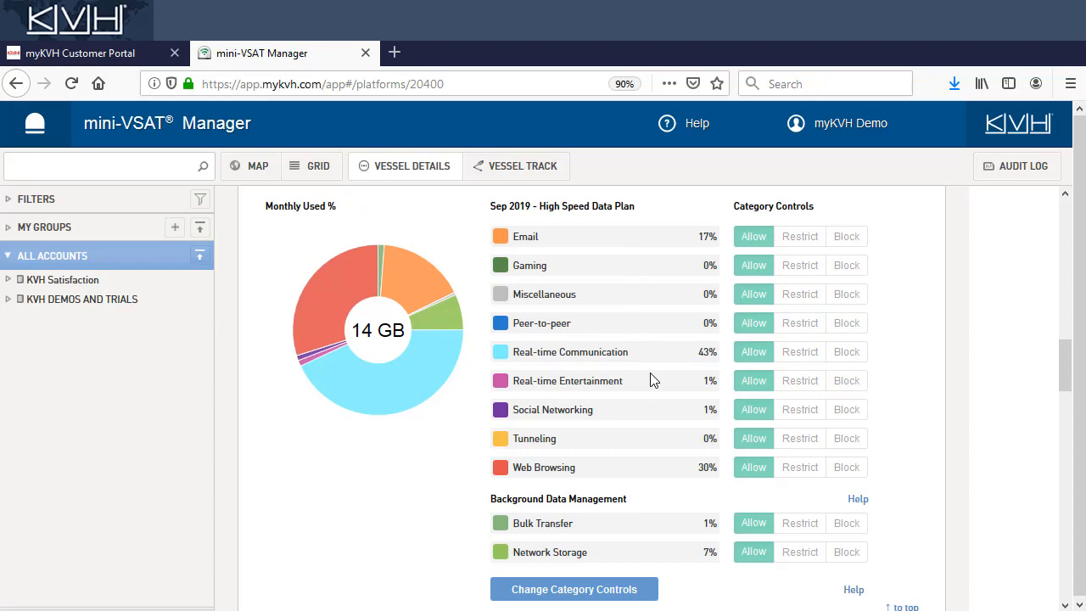
mouse_move(620, 465)
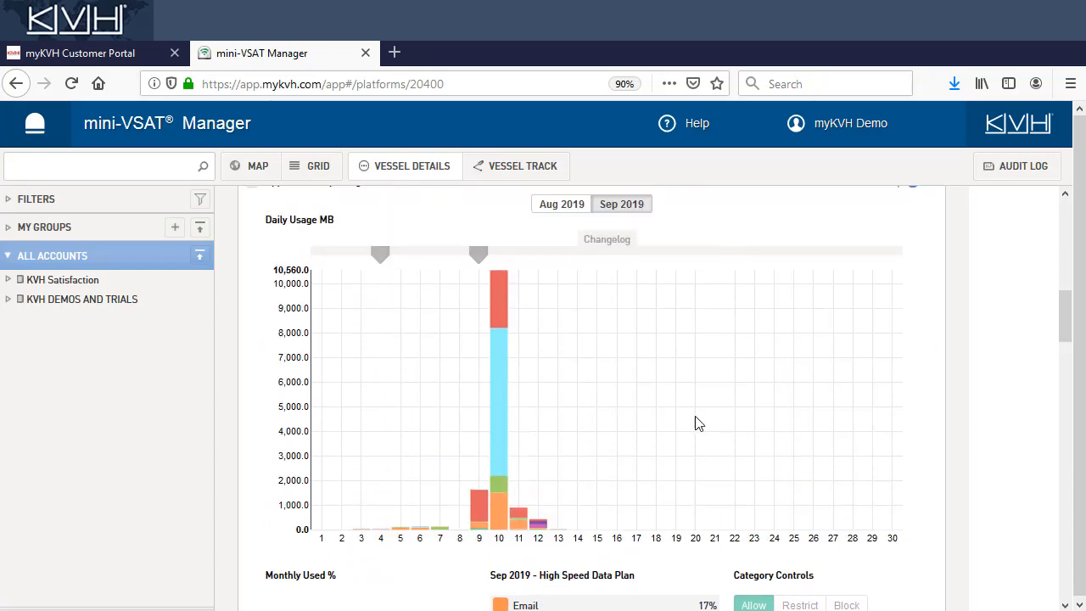
mouse_move(499, 381)
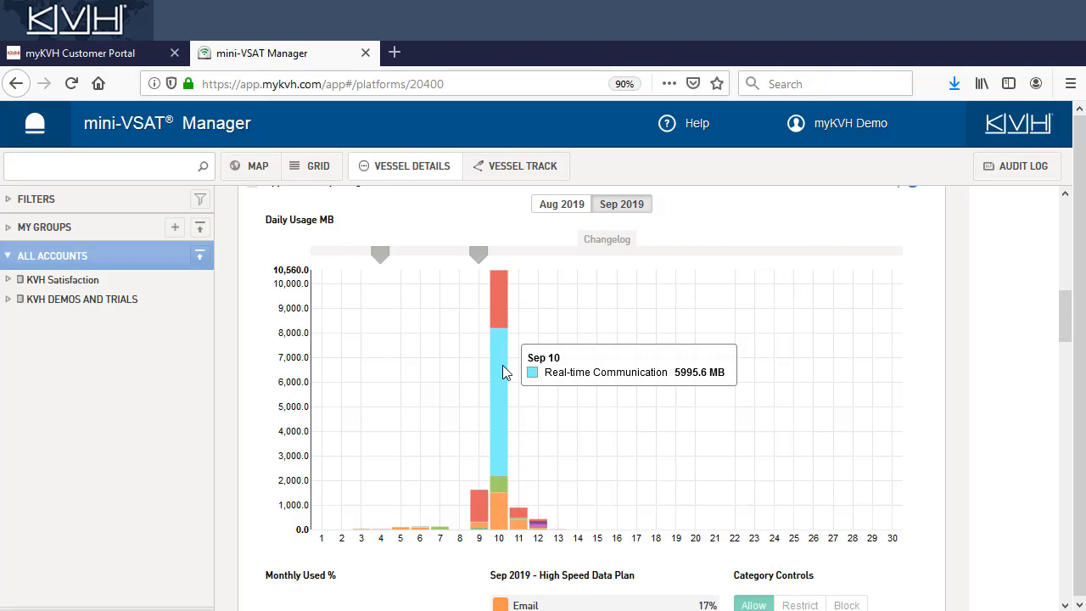
mouse_move(505, 304)
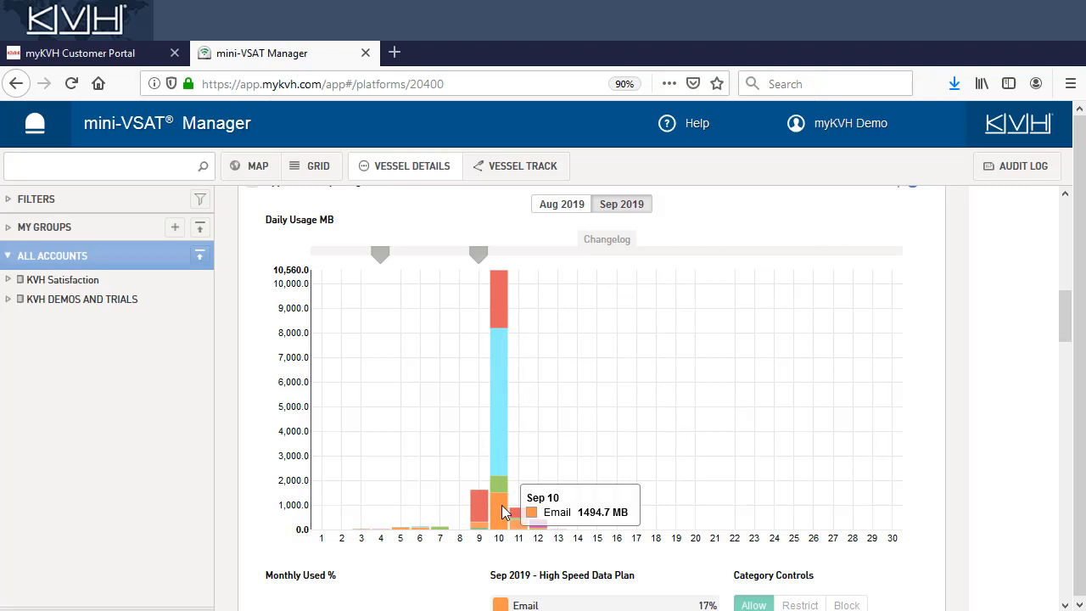
scroll(down, 3)
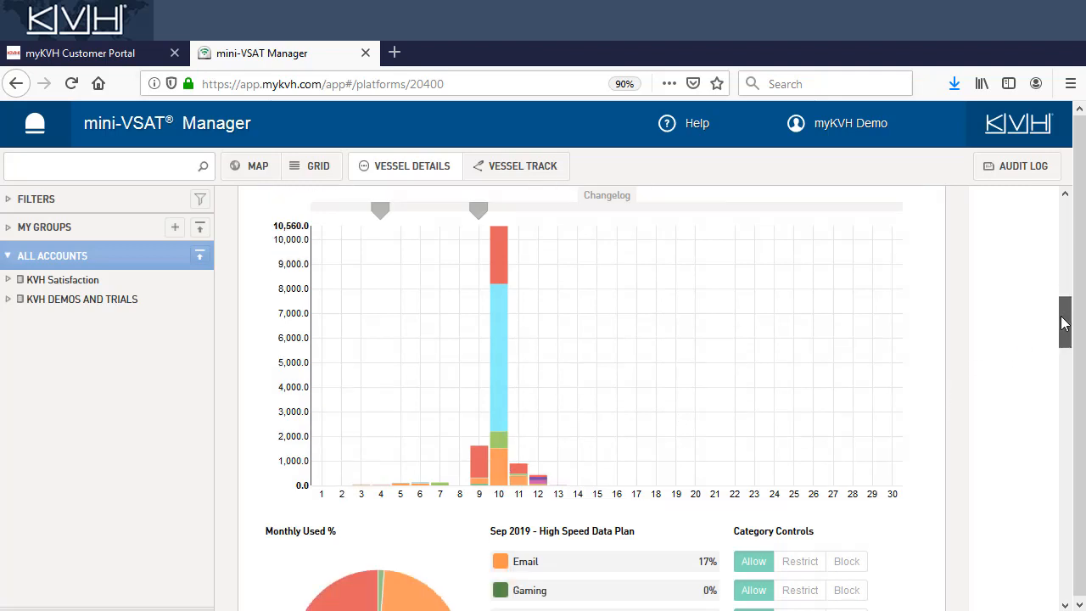
scroll(down, 3)
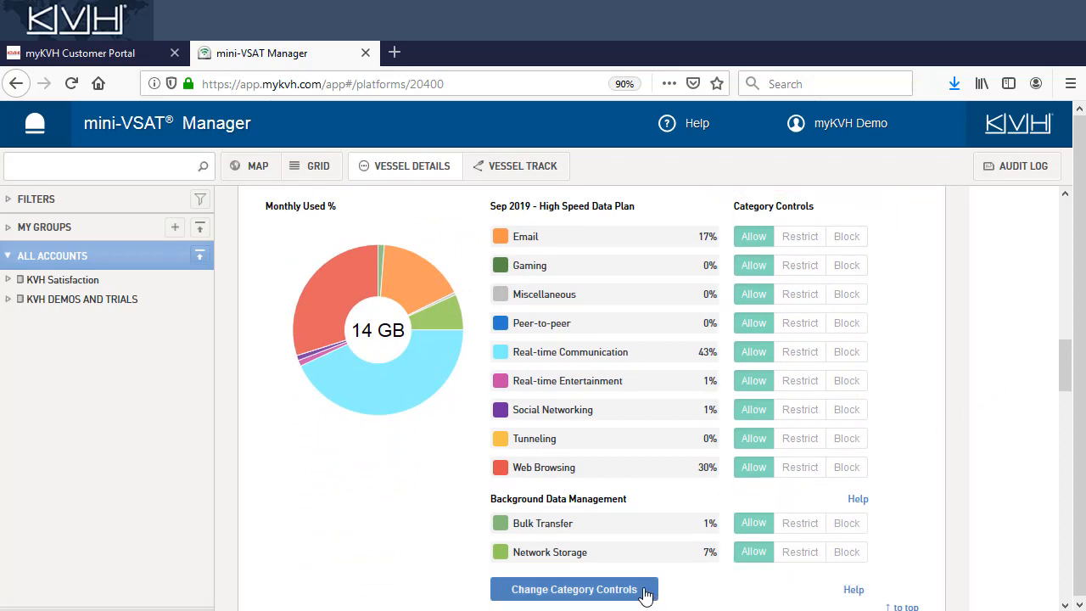
click(573, 588)
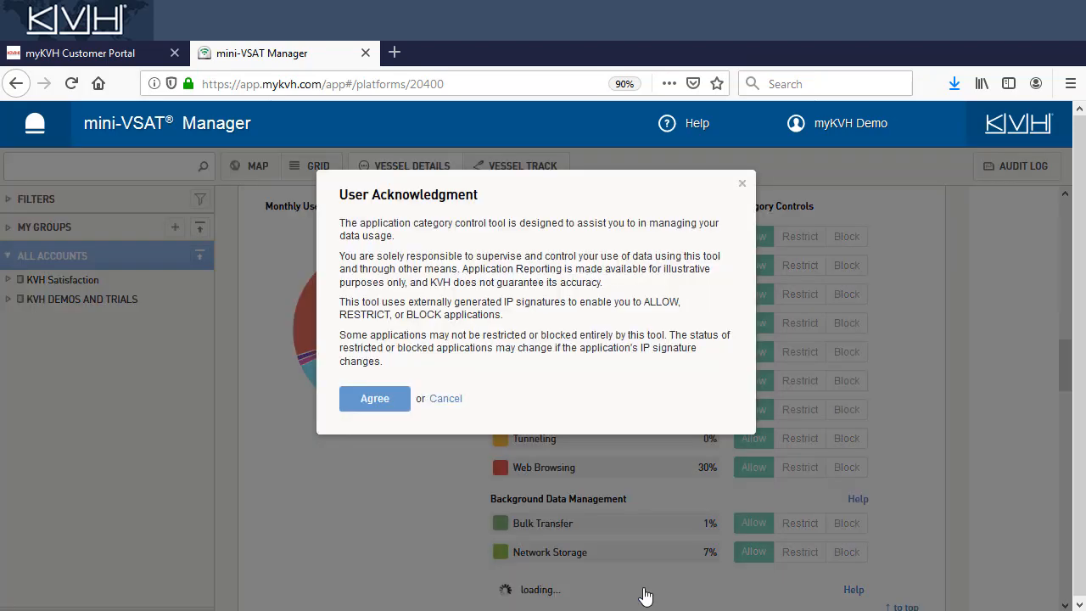
click(374, 397)
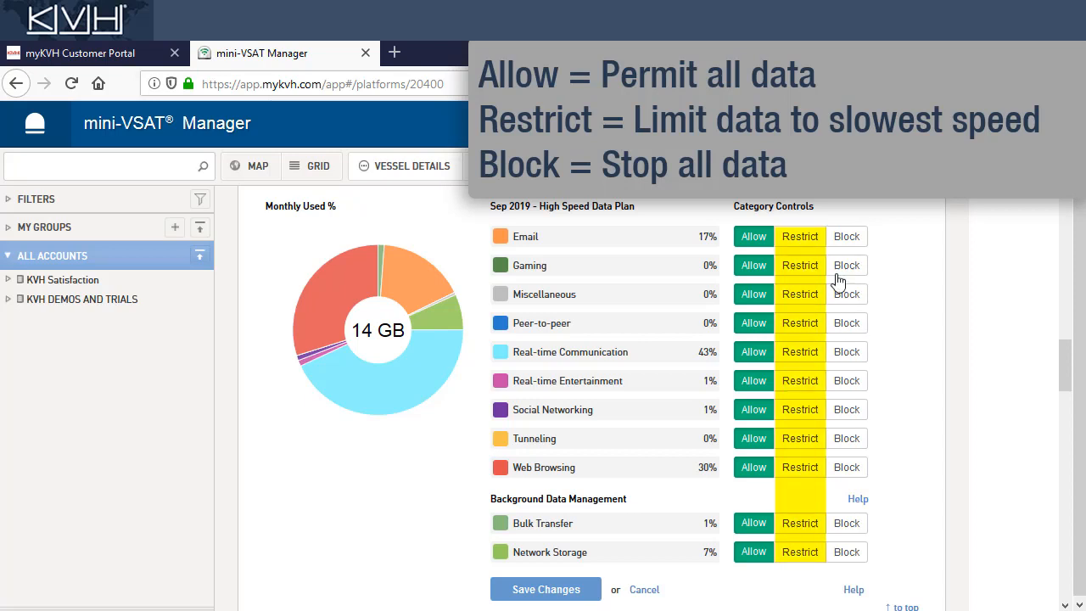
mouse_move(889, 411)
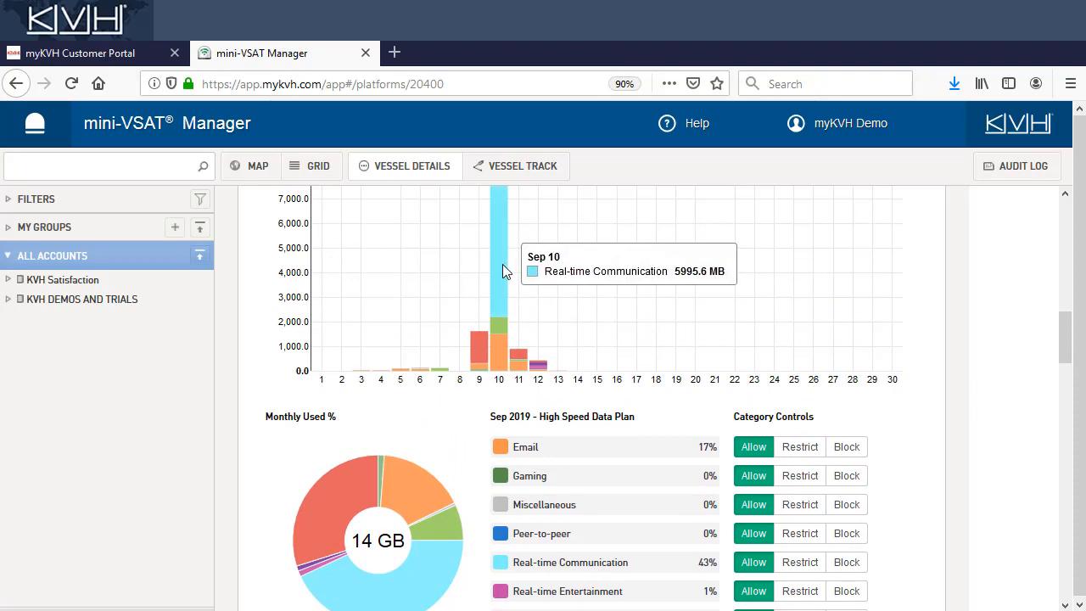
mouse_move(706, 499)
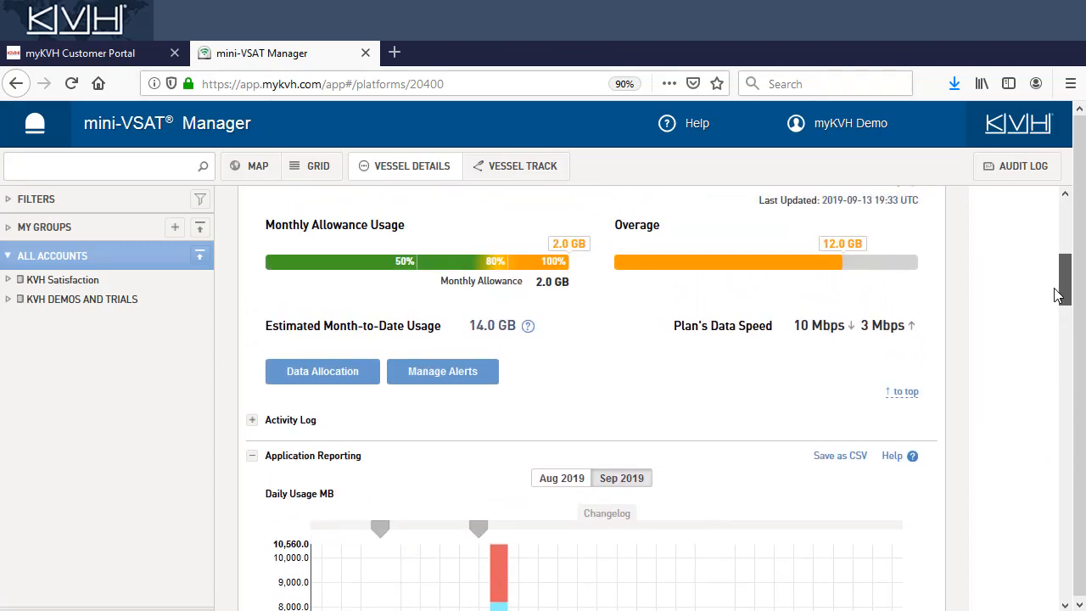
Set Real-time Communication to Block and Bulk Transfer and Network Storage to Restrict
click(322, 370)
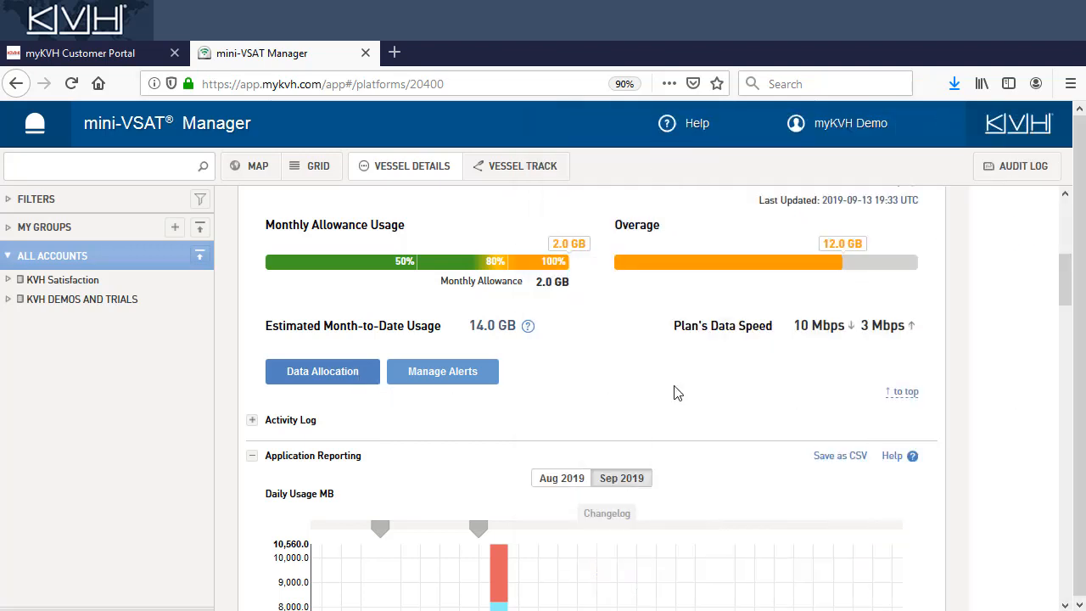
scroll(down, 3)
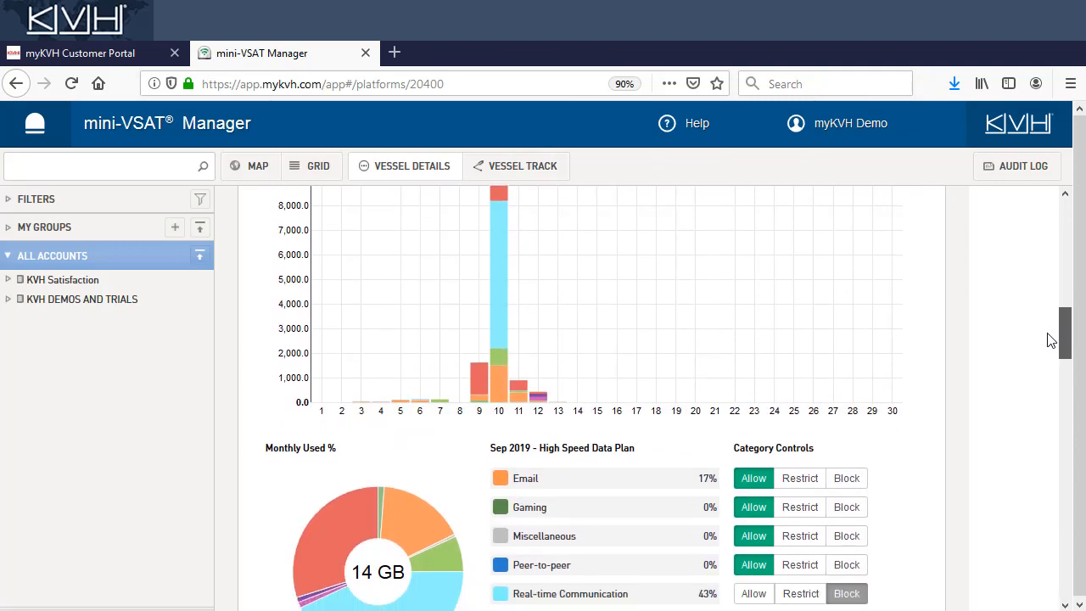
scroll(down, 3)
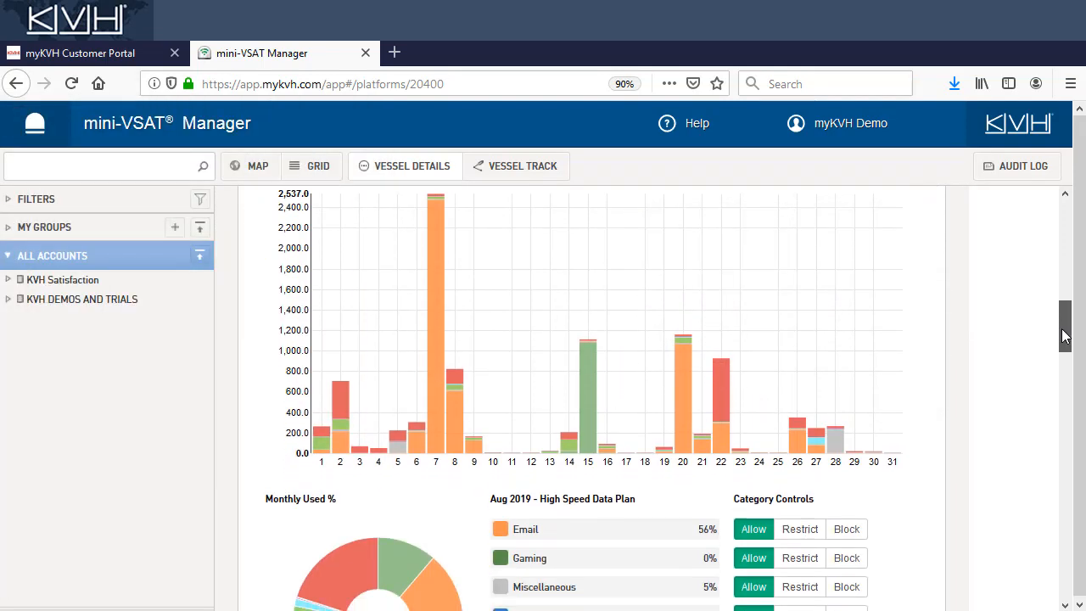
scroll(down, 3)
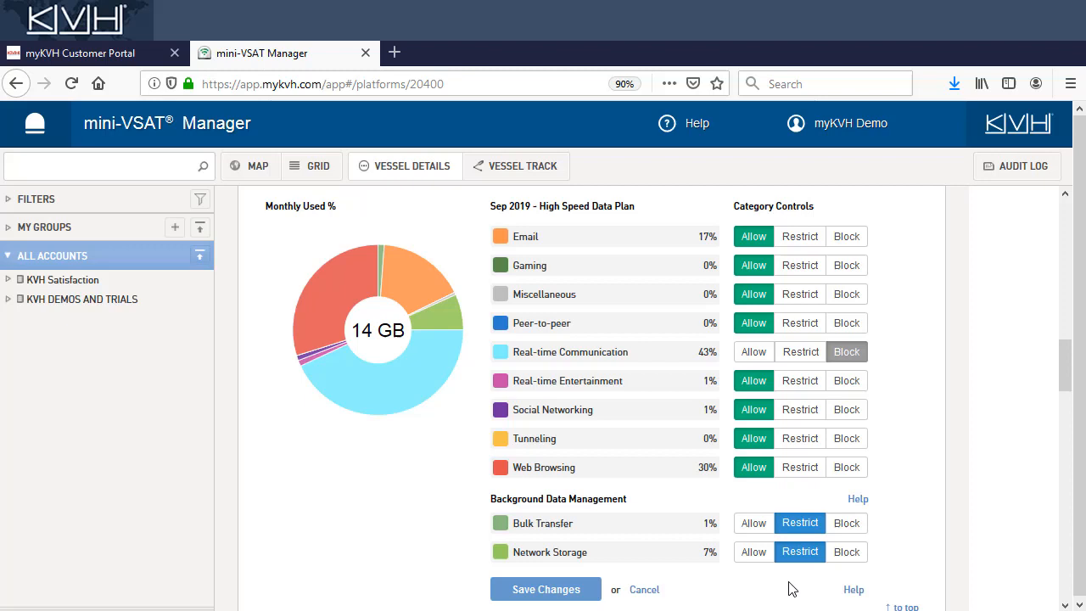
Save the category controls, then reopen them for editing
click(546, 589)
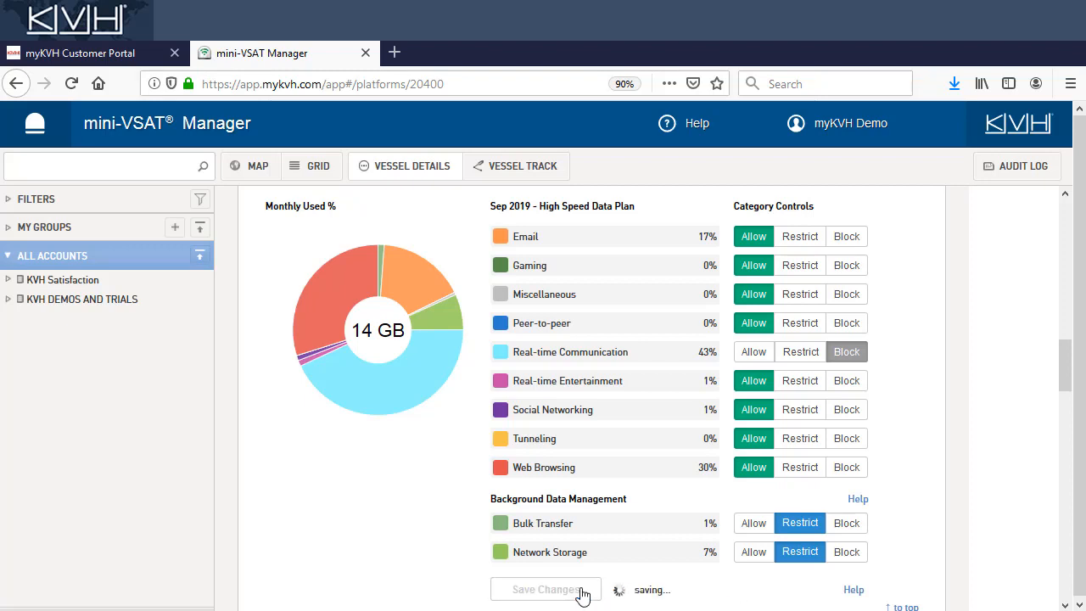
click(546, 588)
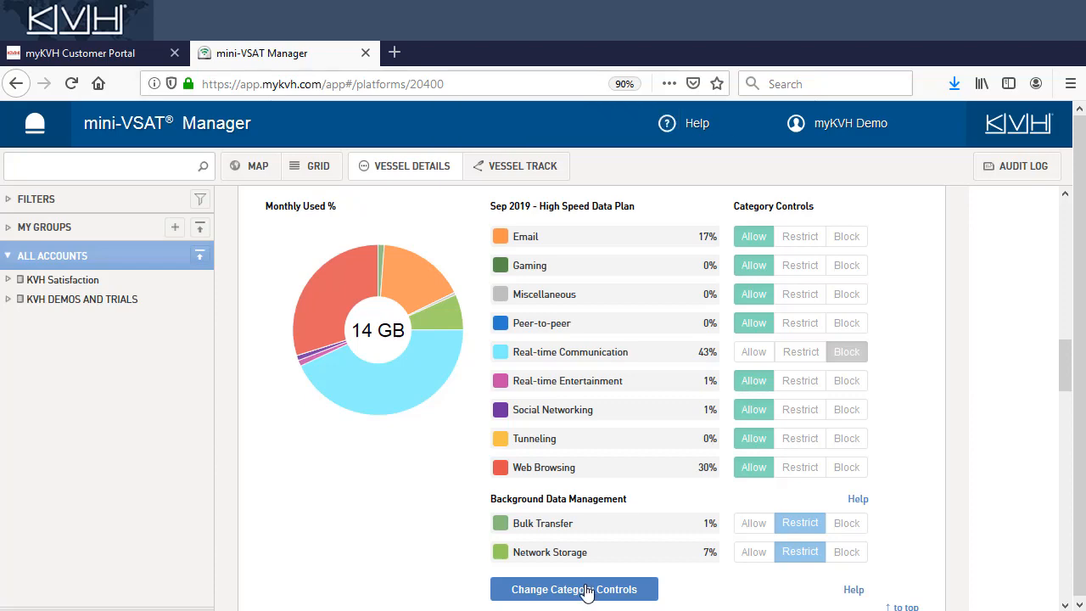
click(574, 589)
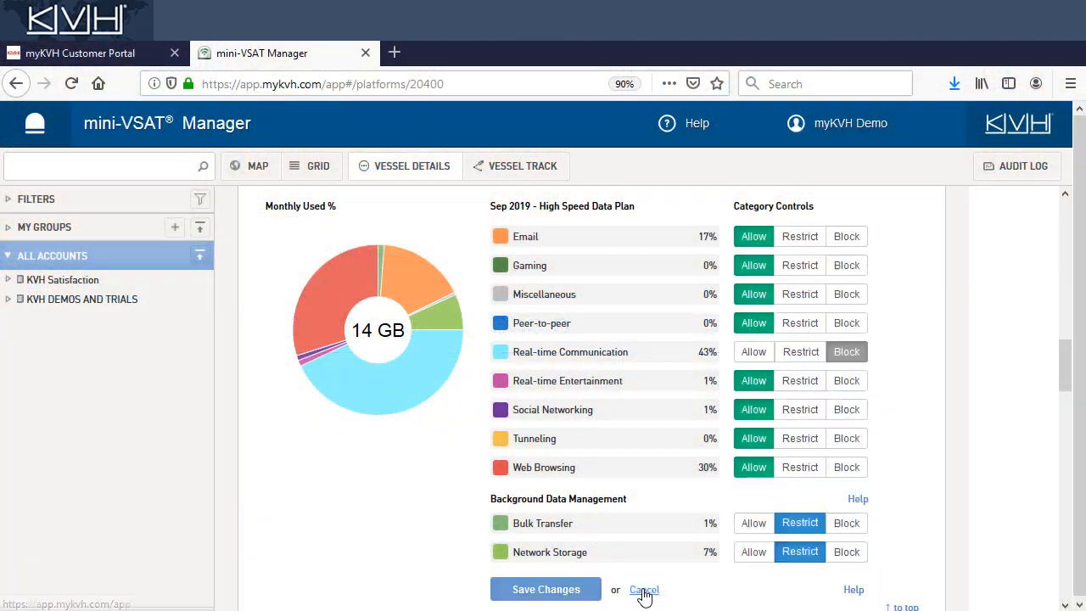
Change Real-time Communication from Block to Restrict and save again
click(799, 352)
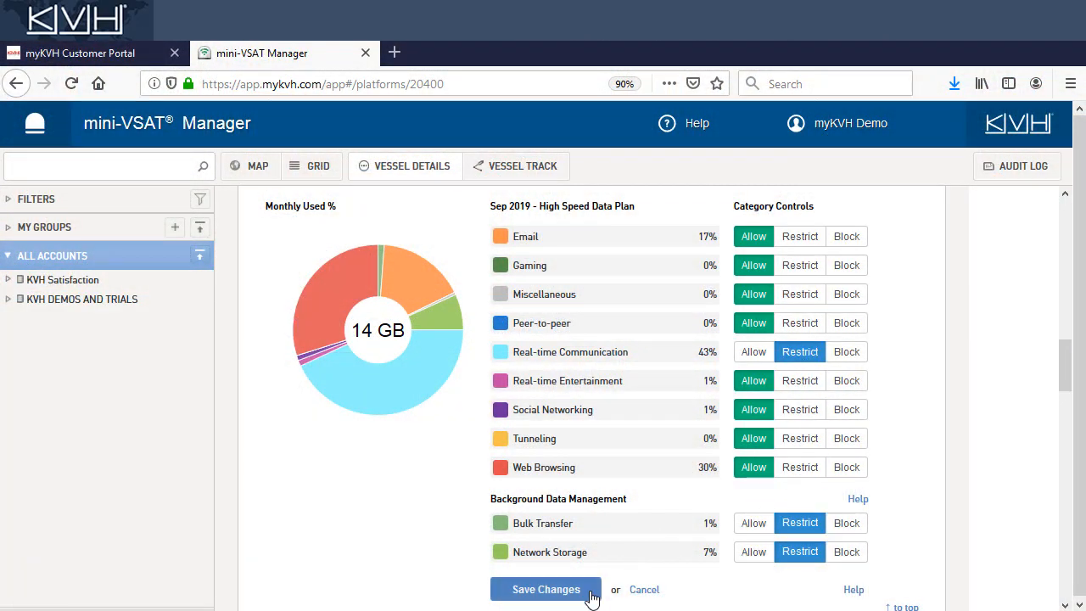
click(547, 589)
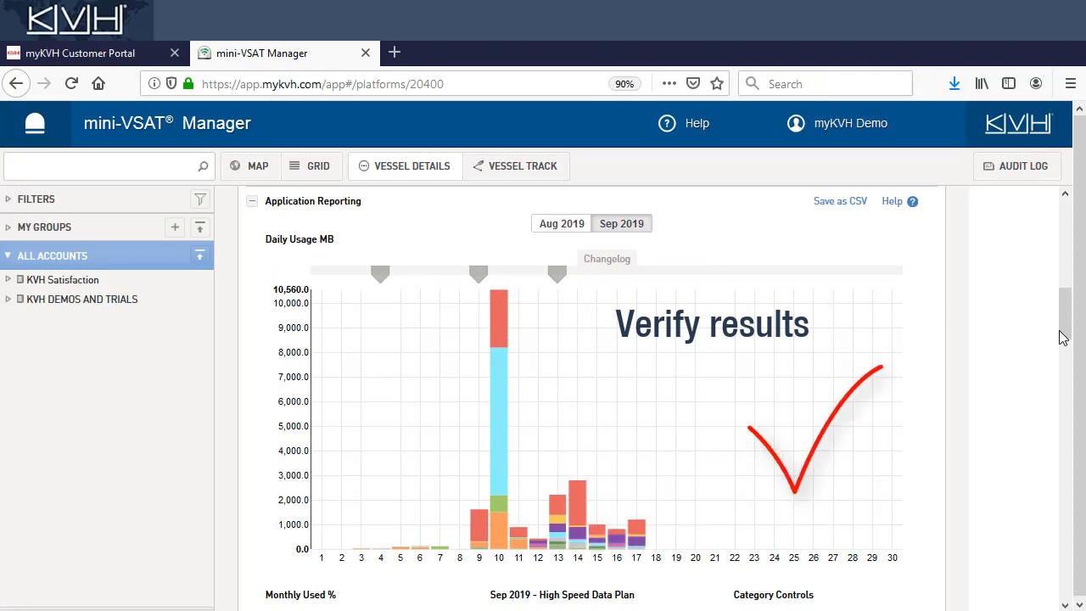
scroll(down, 3)
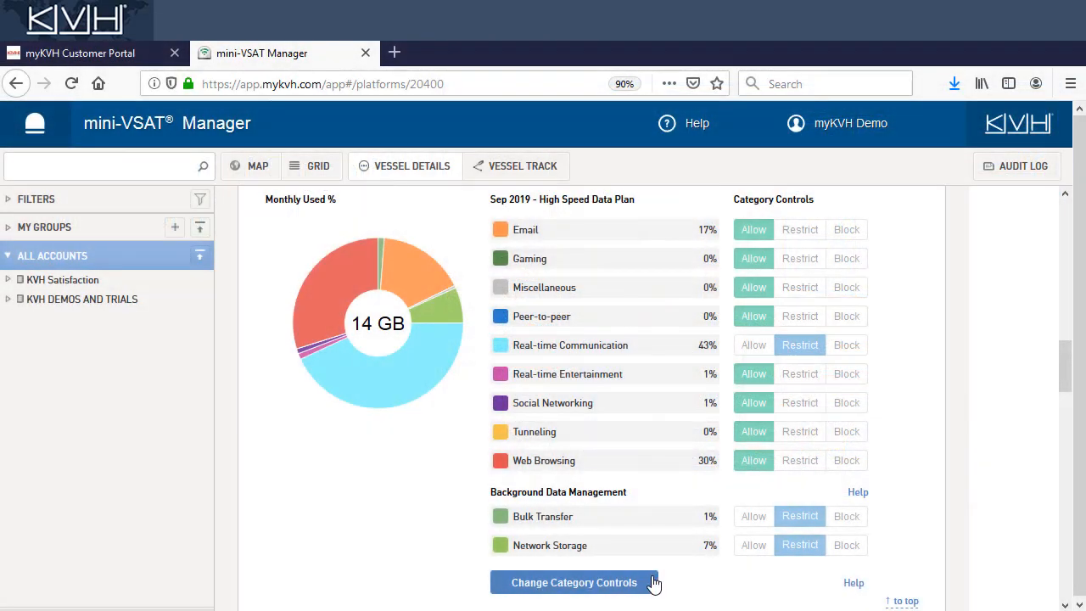
Set Gaming and Peer-to-peer to Block, keep Real-time Communication on Restrict, and save
click(573, 582)
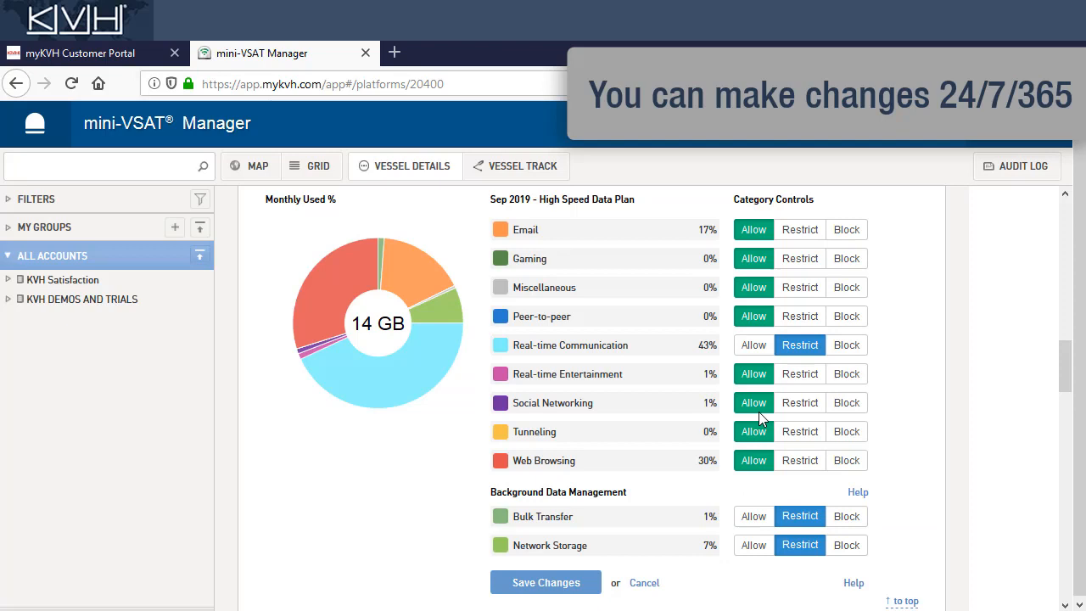
click(799, 316)
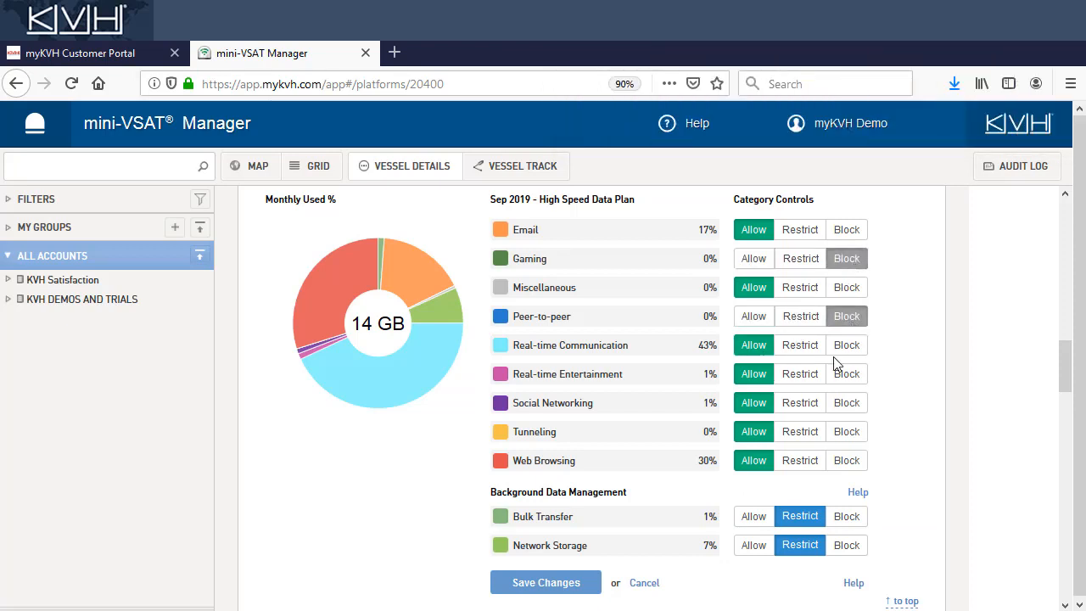
click(801, 373)
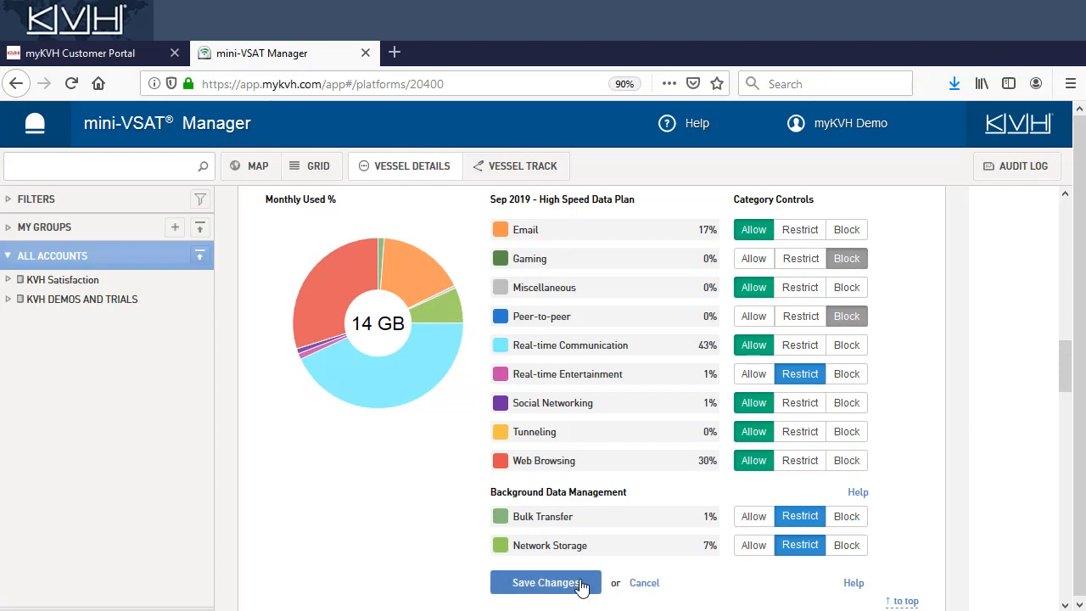
click(547, 582)
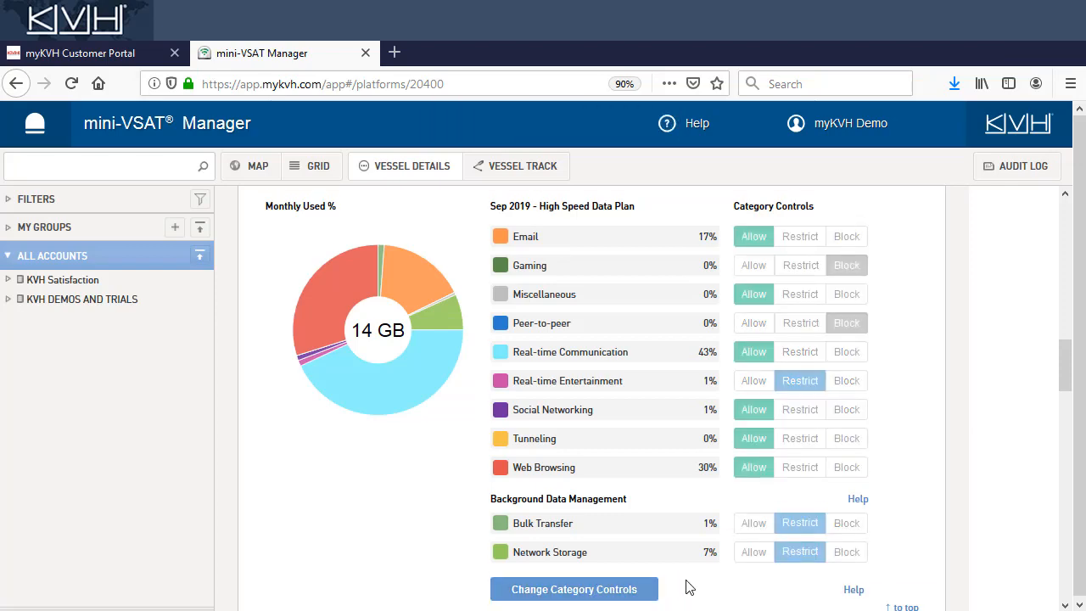
click(696, 122)
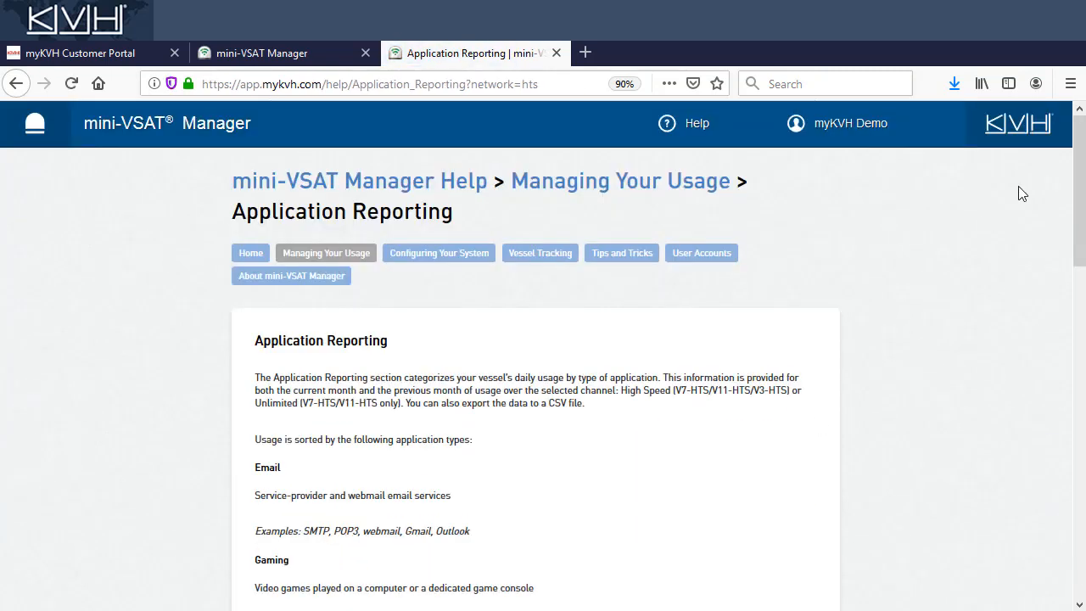
Scroll the Application Reporting help page through the category descriptions to its end
scroll(down, 3)
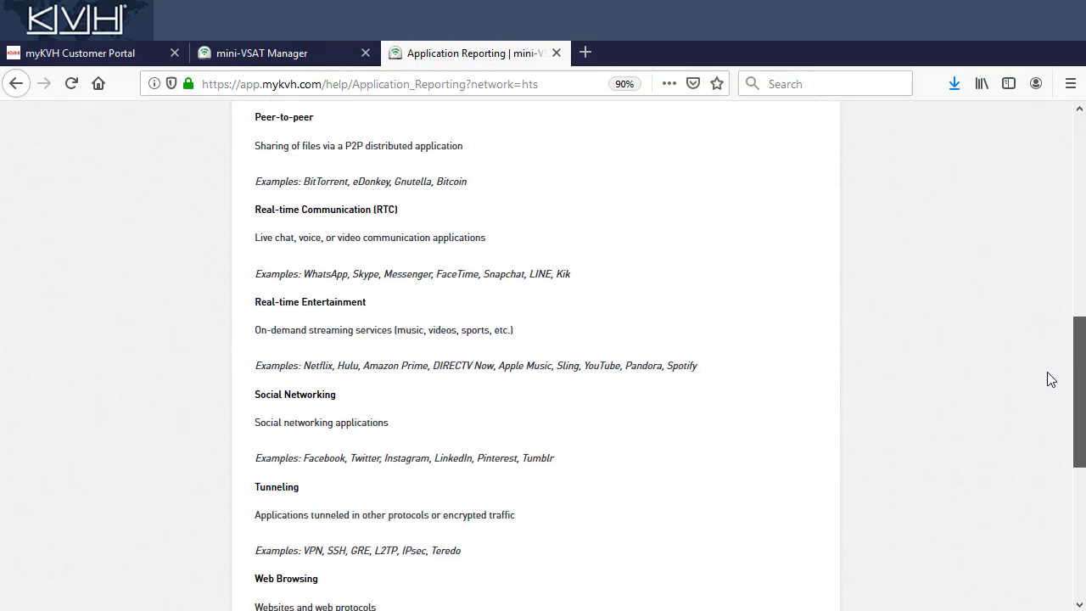
scroll(down, 3)
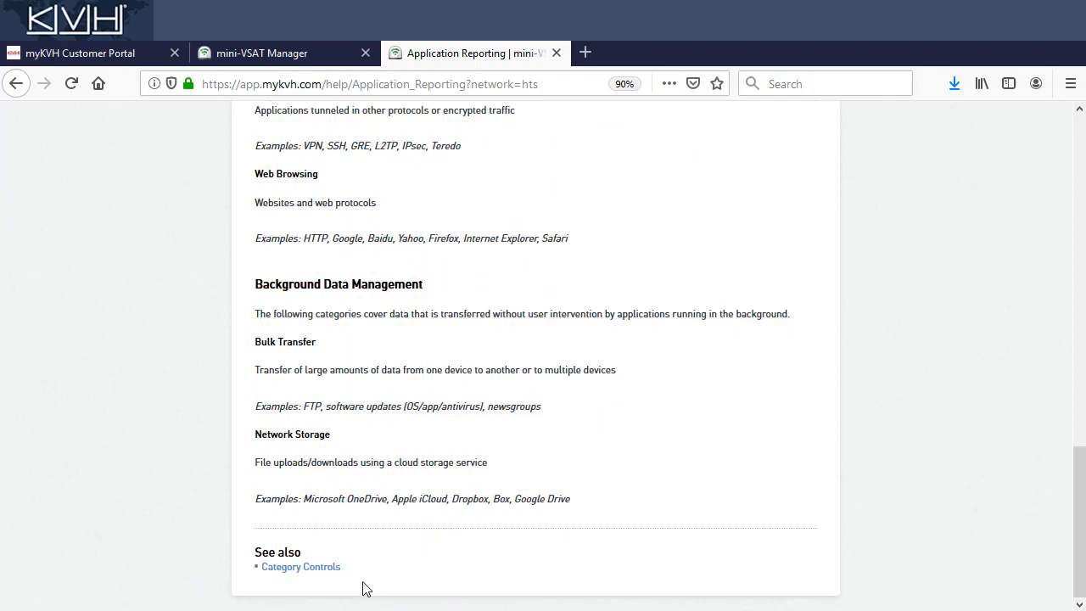